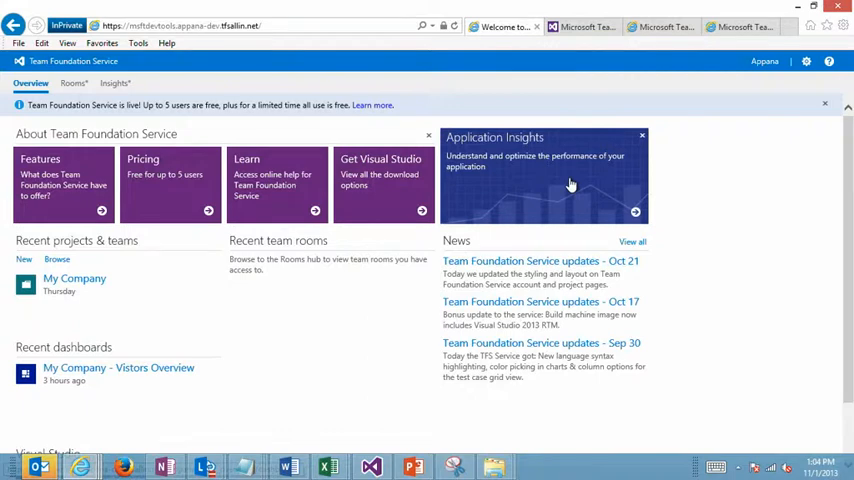
pyautogui.moveTo(557, 186)
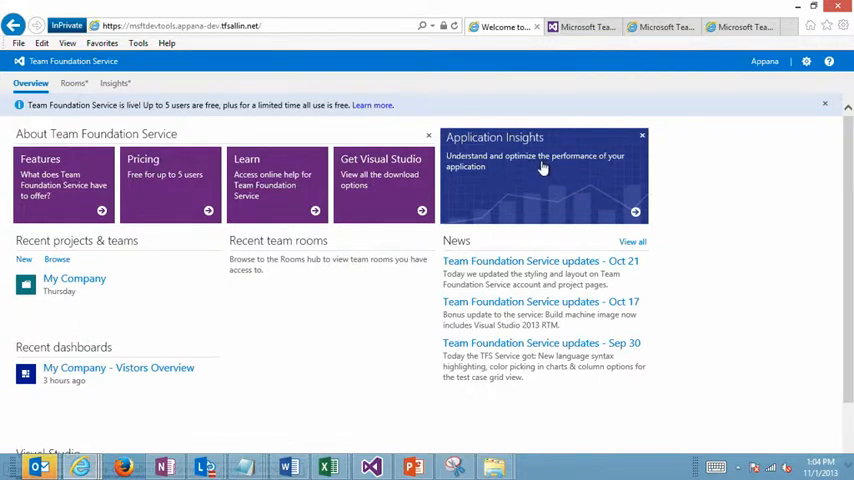
pyautogui.moveTo(543, 188)
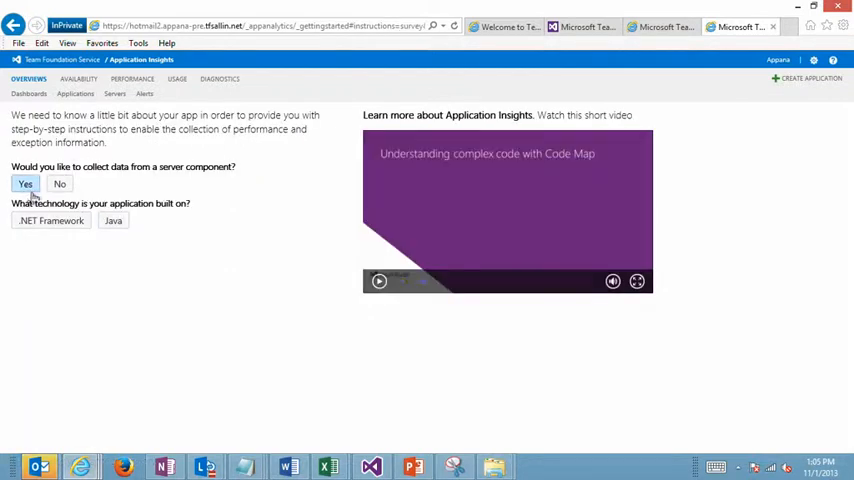
# - Choose .NET Framework, not on Azure, show instructions, and run the 64-bit agent installer
pyautogui.click(50, 220)
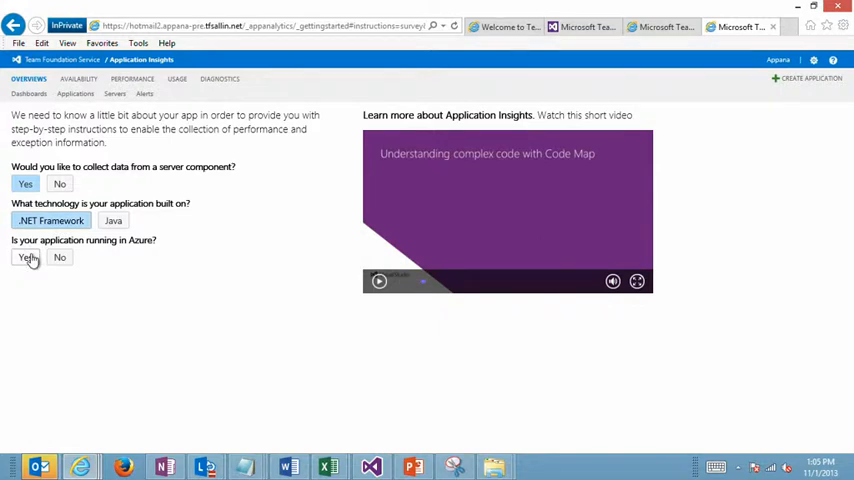
pyautogui.click(59, 257)
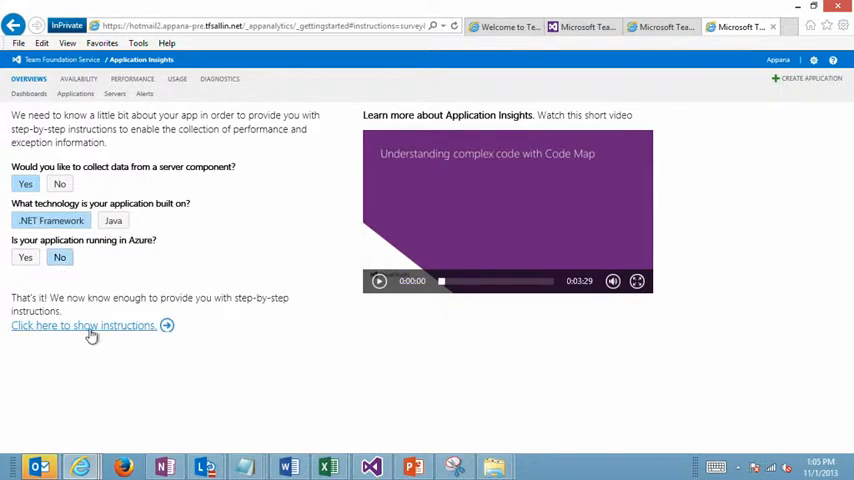
pyautogui.click(83, 325)
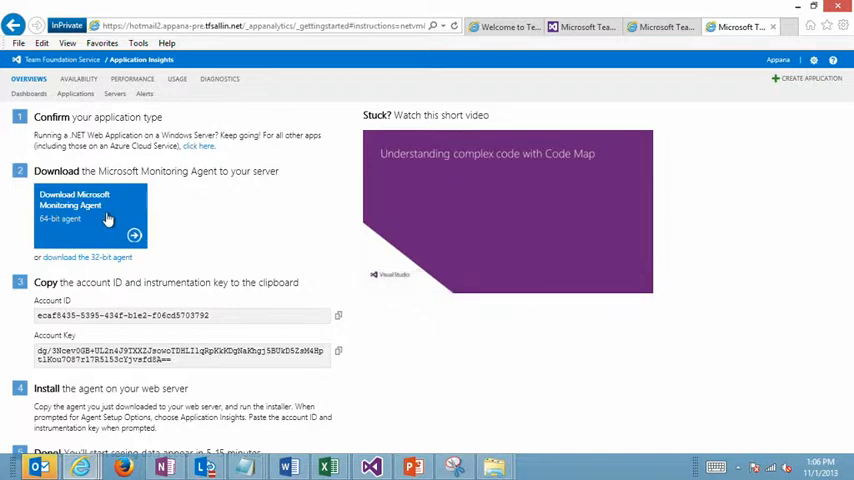
pyautogui.click(90, 218)
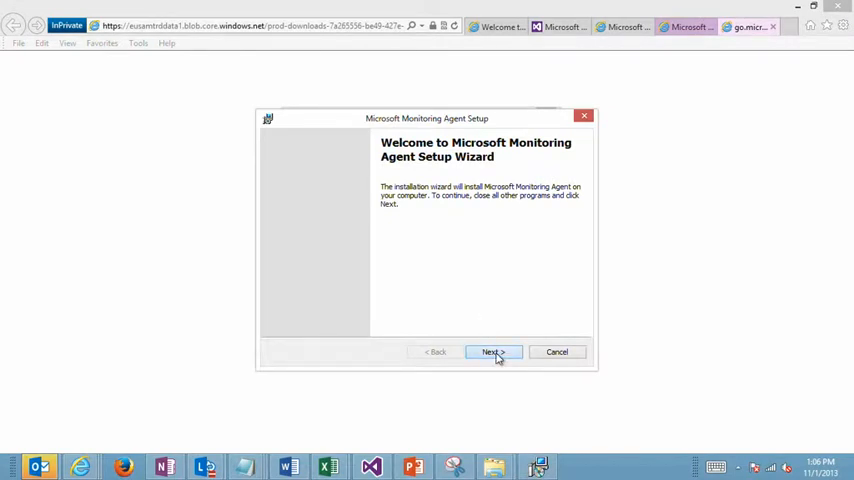
# - Accept the license terms and choose Application Insights for Visual Studio Online as the connection
pyautogui.click(492, 352)
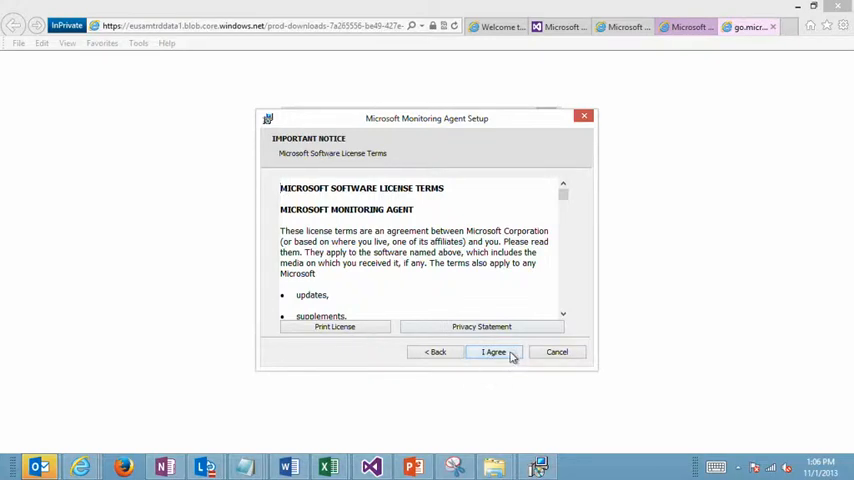
pyautogui.click(493, 352)
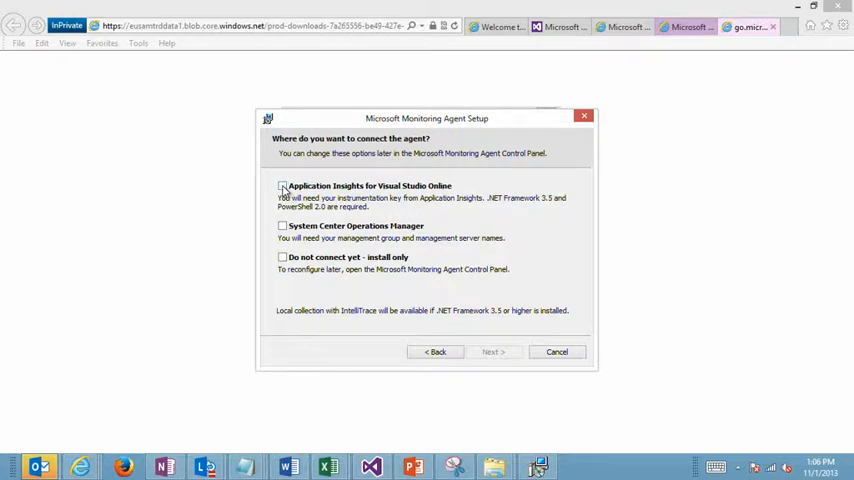
pyautogui.click(283, 186)
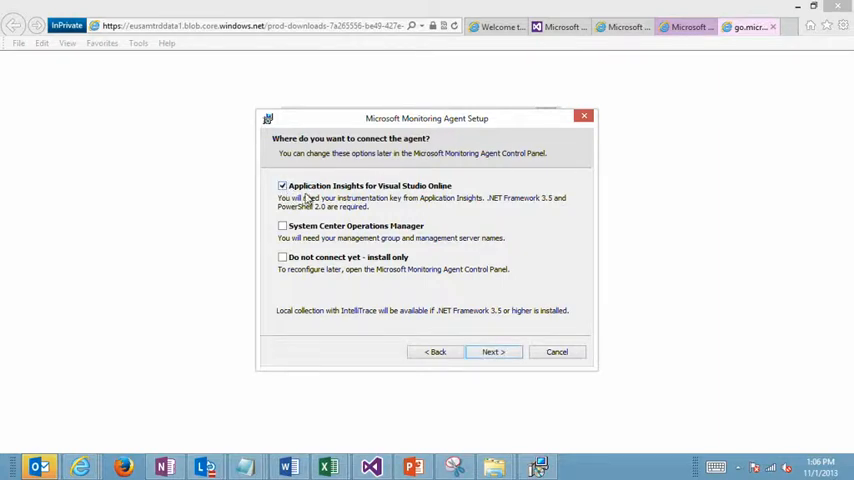
pyautogui.moveTo(332, 232)
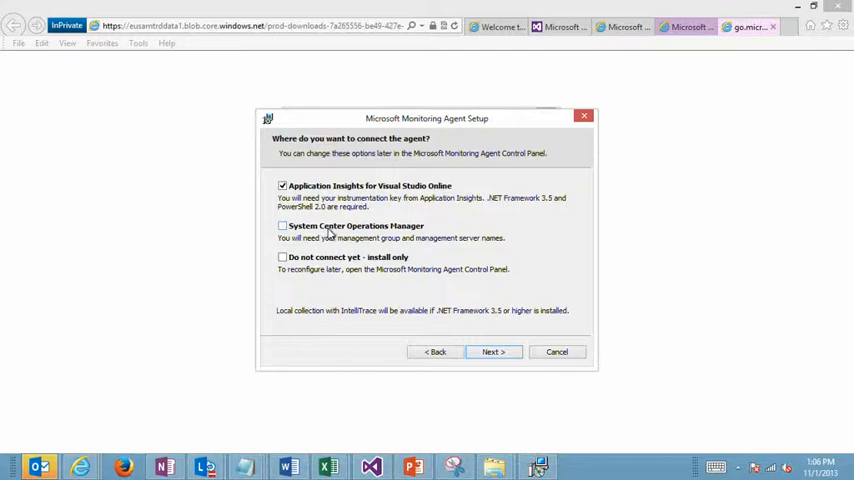
pyautogui.moveTo(330, 262)
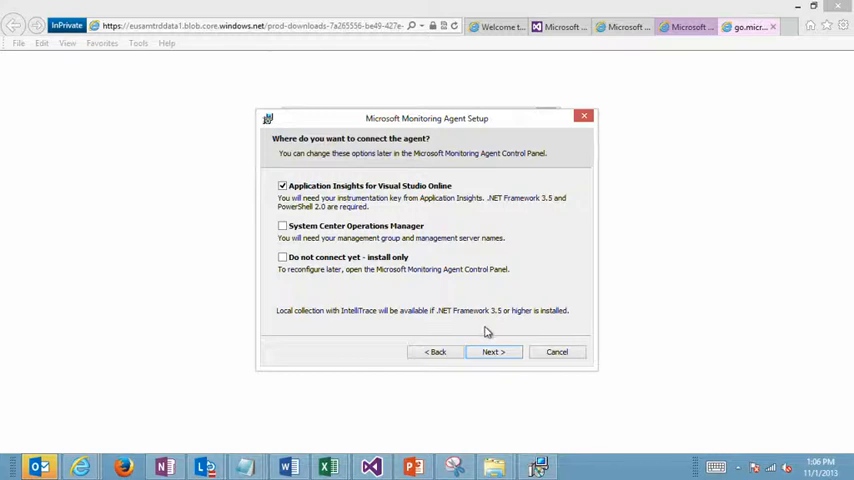
pyautogui.moveTo(501, 280)
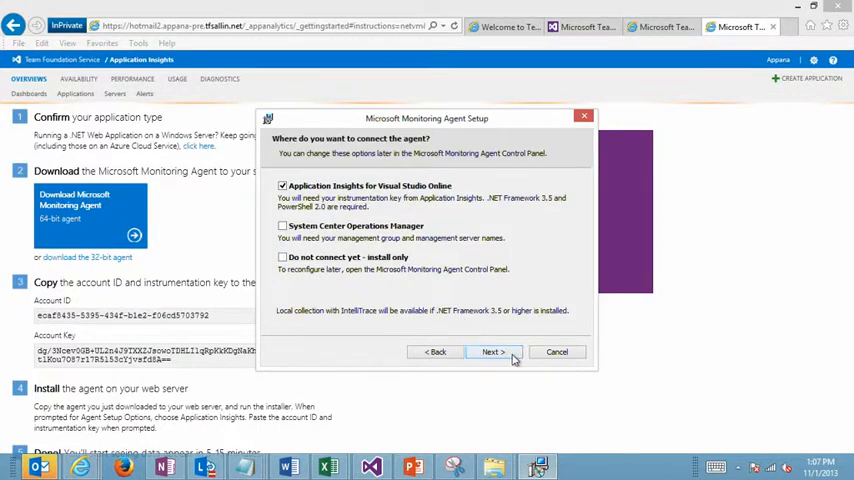
pyautogui.click(492, 351)
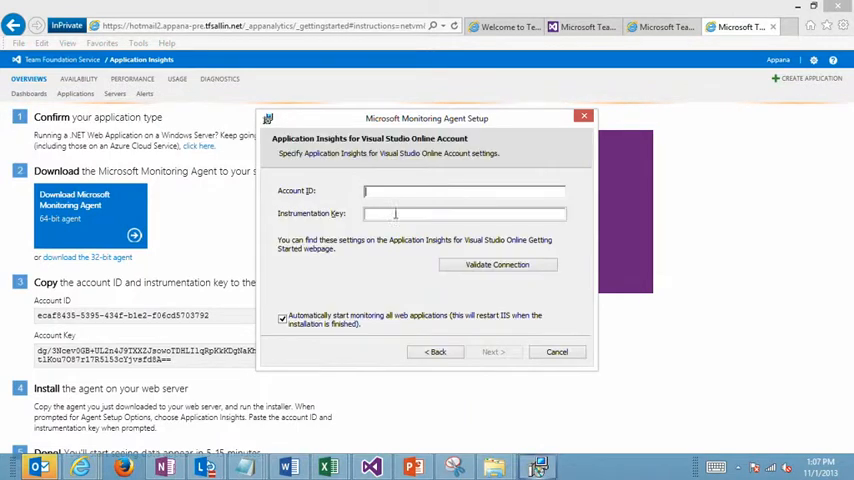
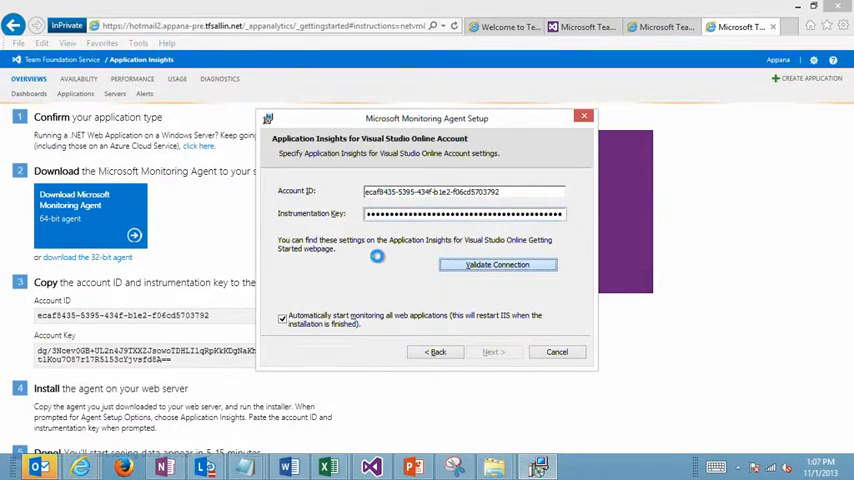
pyautogui.click(497, 264)
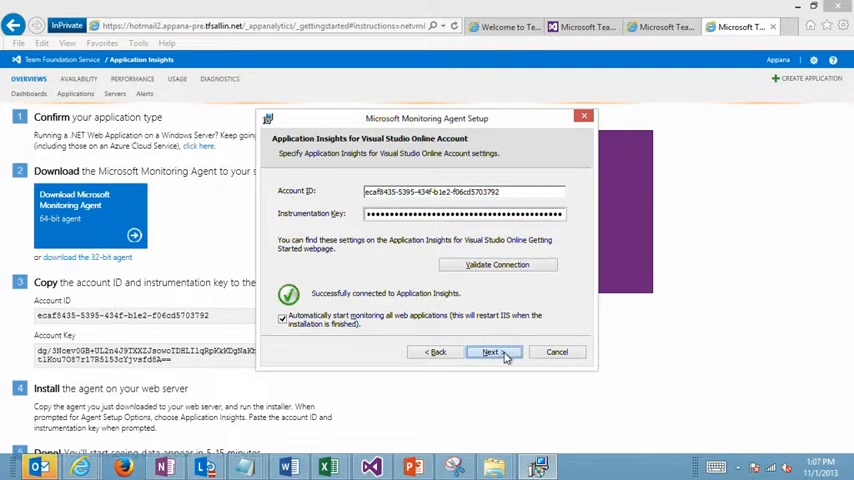
pyautogui.click(491, 351)
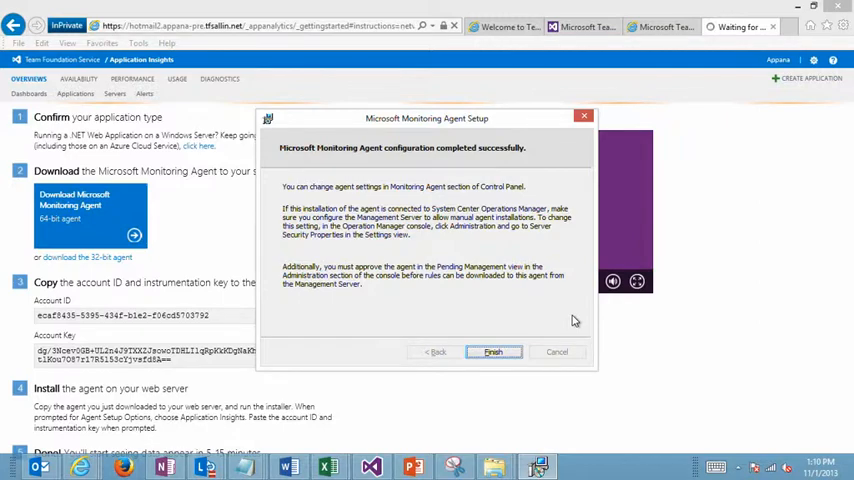
# - Close the completed setup wizard so Application Insights lists MyCompany and Visitors
pyautogui.click(493, 351)
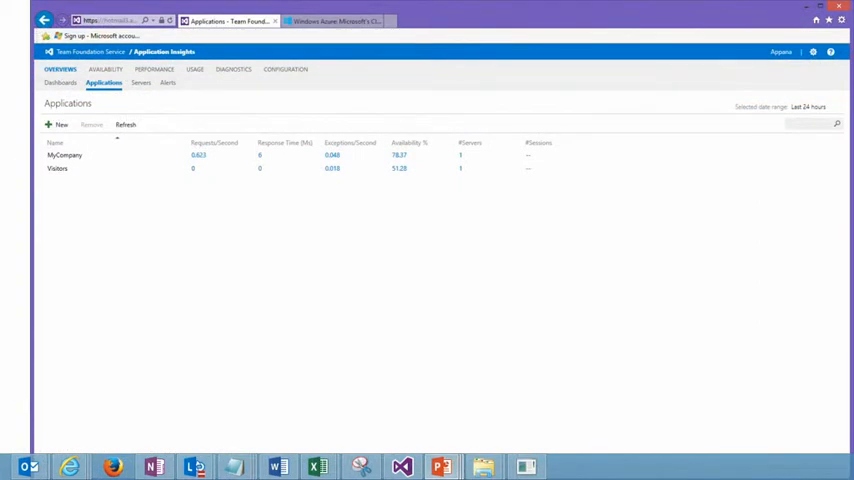